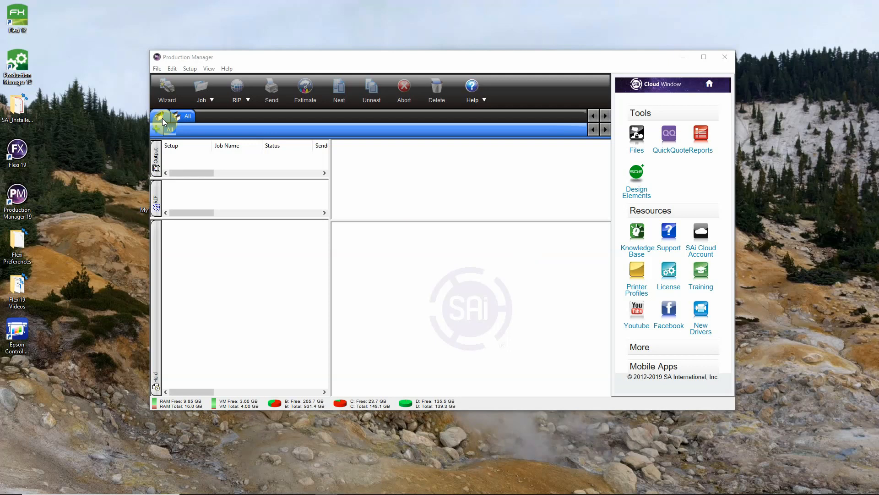
# Step: Start a new device setup with Printers as type and Epson as the brand
pyautogui.click(159, 116)
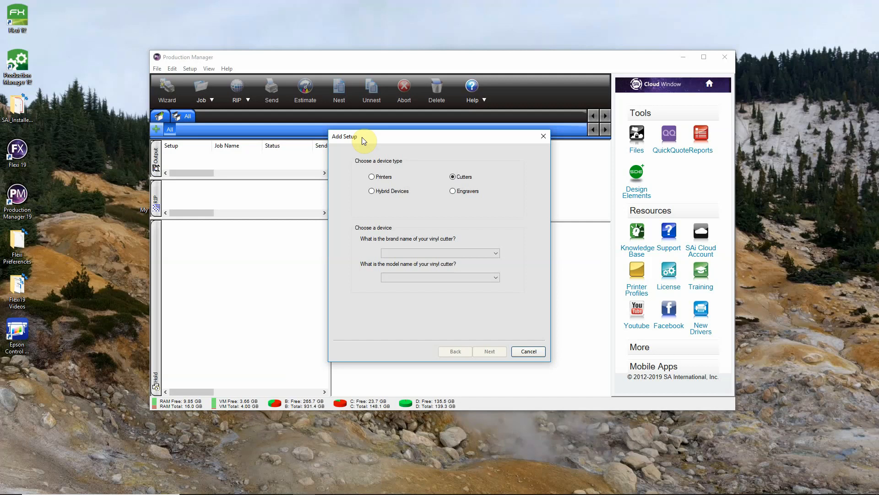
pyautogui.moveTo(385, 179)
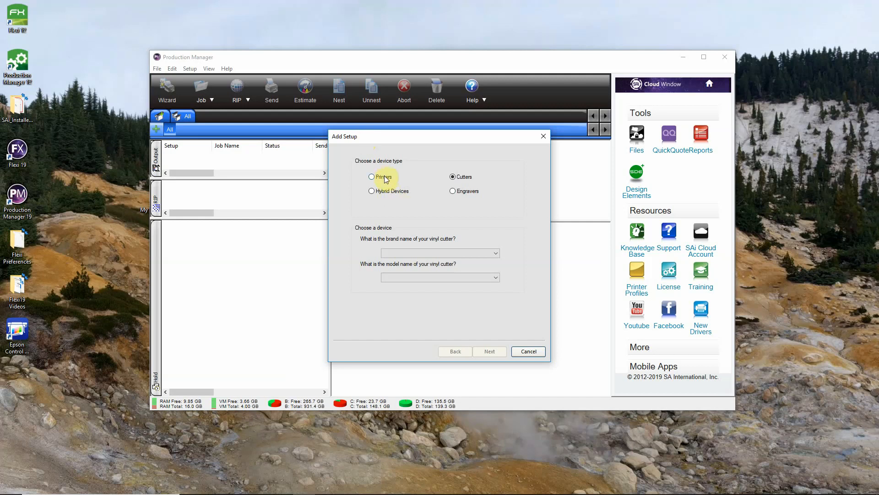
pyautogui.click(372, 177)
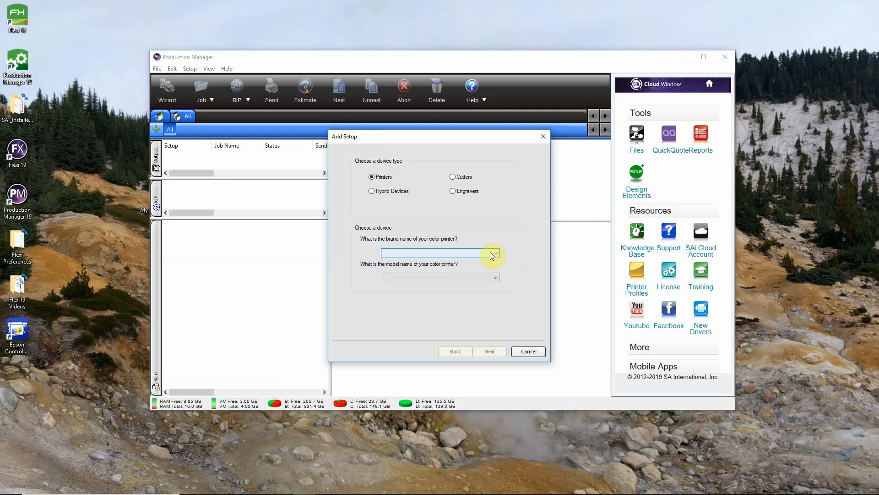
pyautogui.click(493, 254)
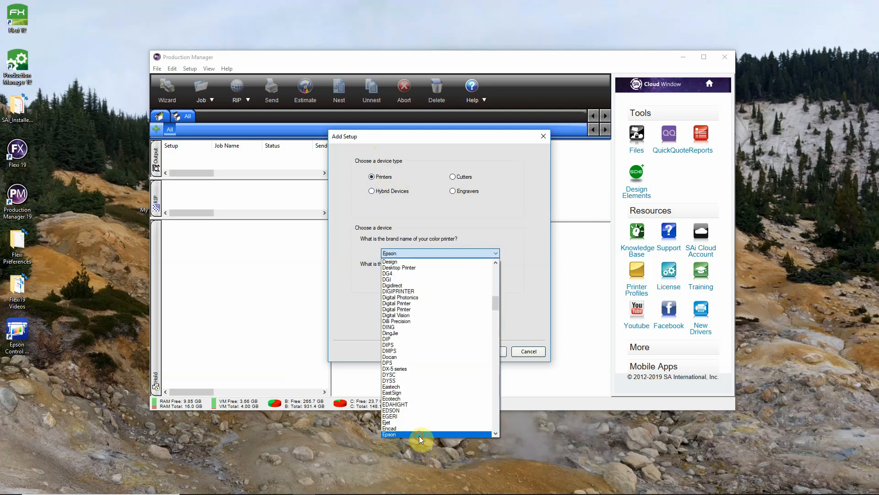
pyautogui.click(388, 434)
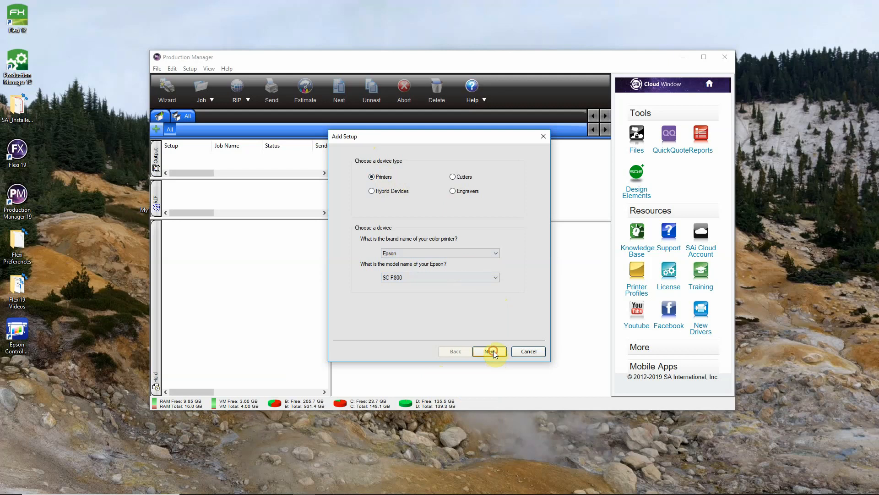
# Step: Continue the SC-P800 setup and follow the epson_files.zip download link in the message
pyautogui.click(487, 351)
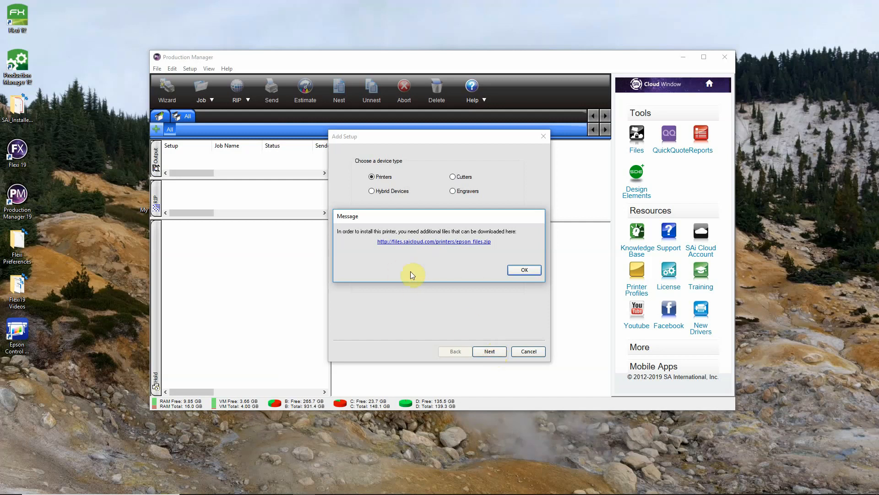
pyautogui.moveTo(432, 246)
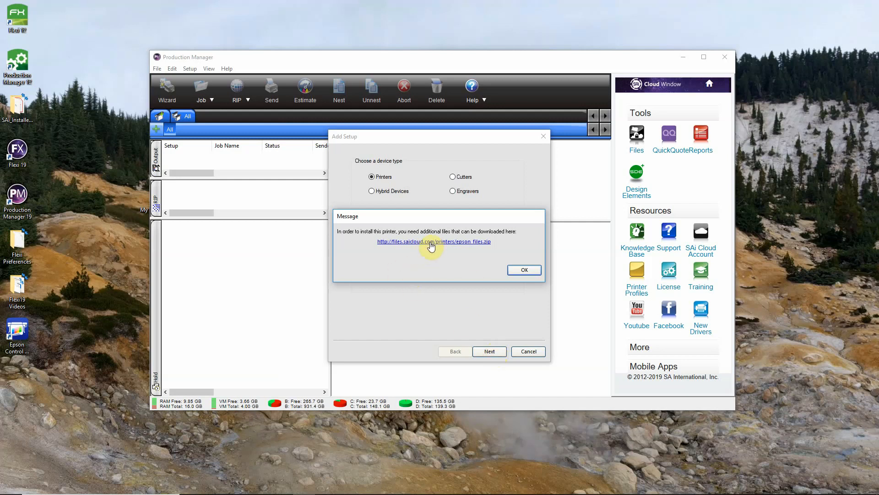
pyautogui.click(434, 241)
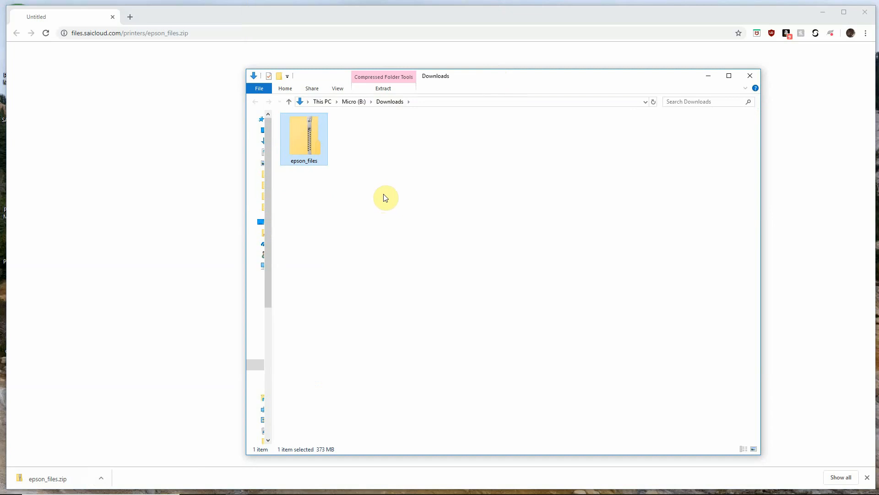
pyautogui.moveTo(334, 148)
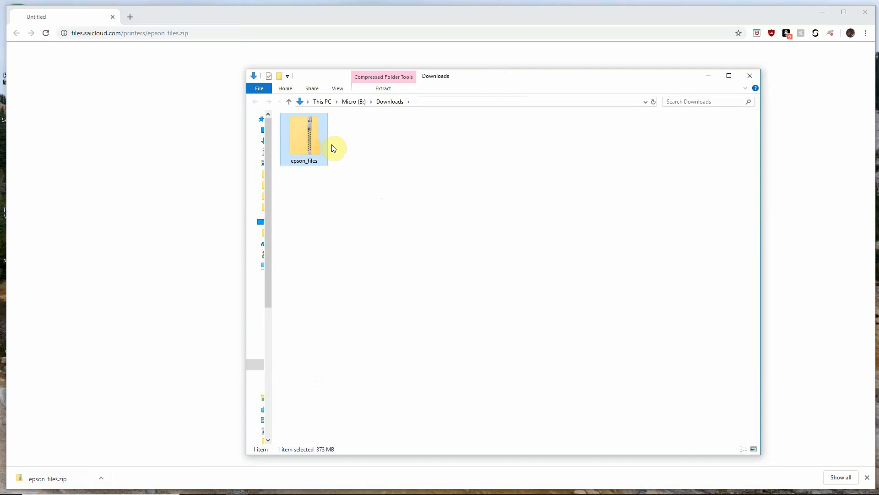
# Step: Extract epson_files.zip in Downloads into the default epson_files folder
pyautogui.rightClick(304, 137)
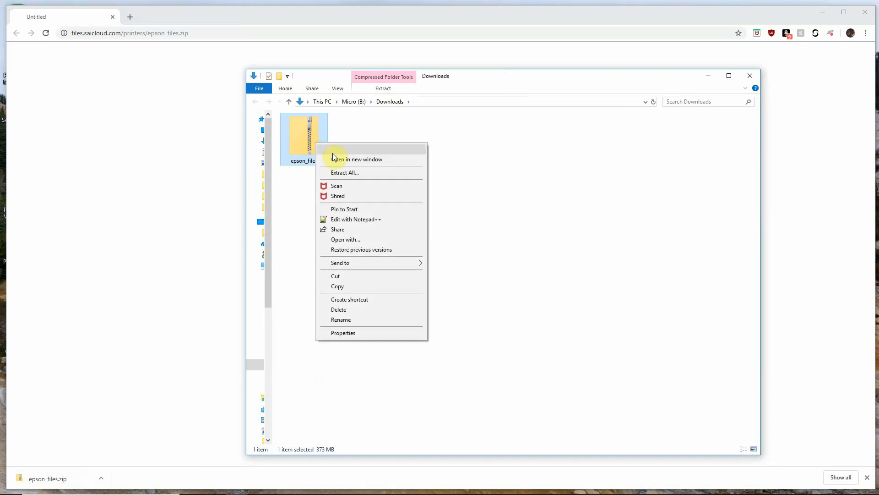
pyautogui.click(344, 173)
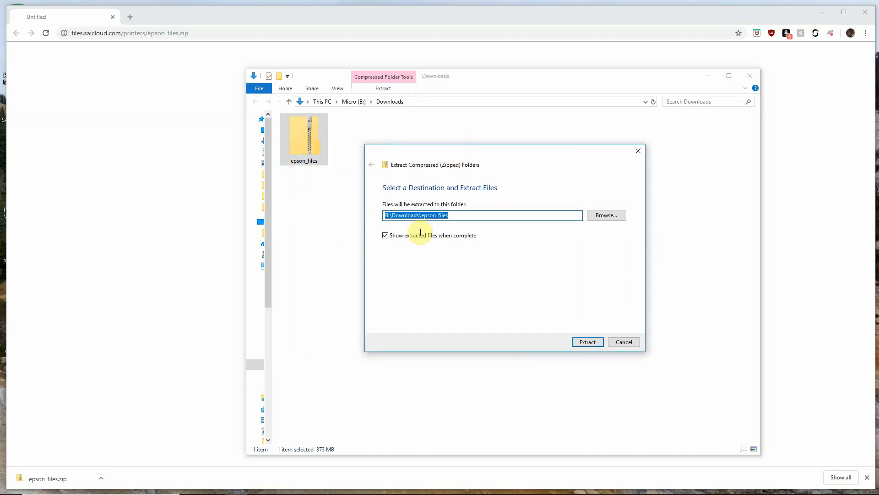
pyautogui.moveTo(473, 291)
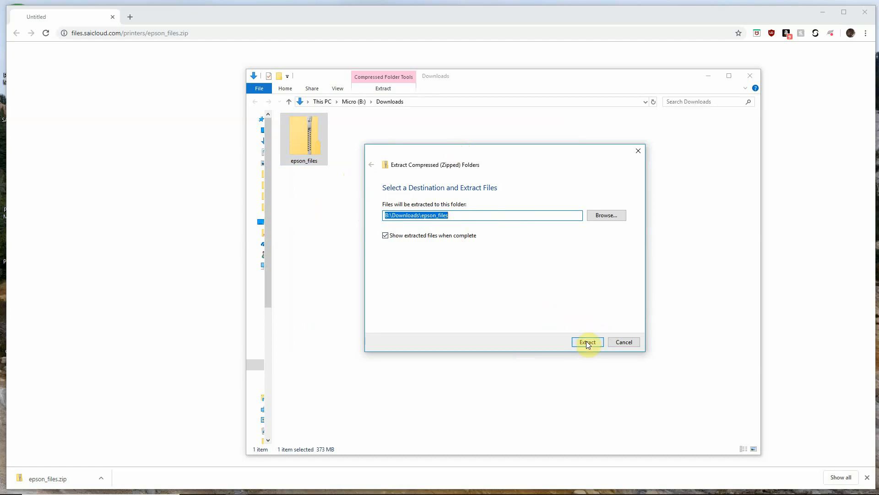
pyautogui.click(587, 342)
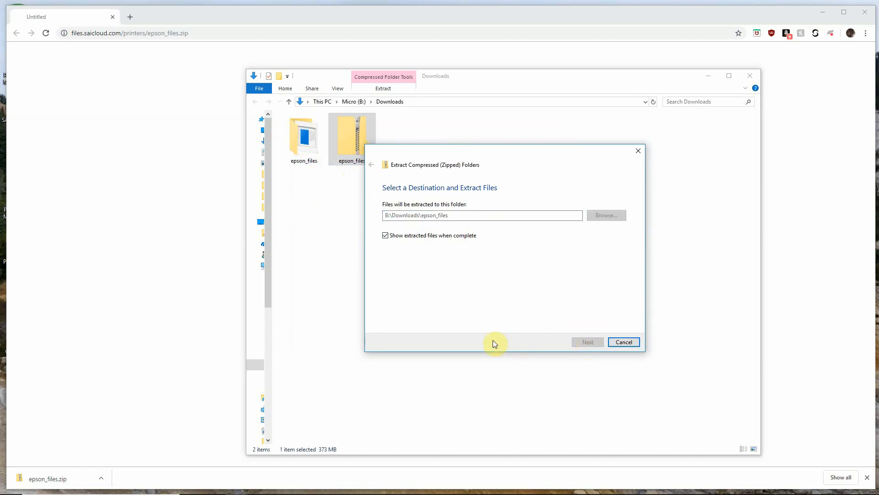
pyautogui.click(587, 342)
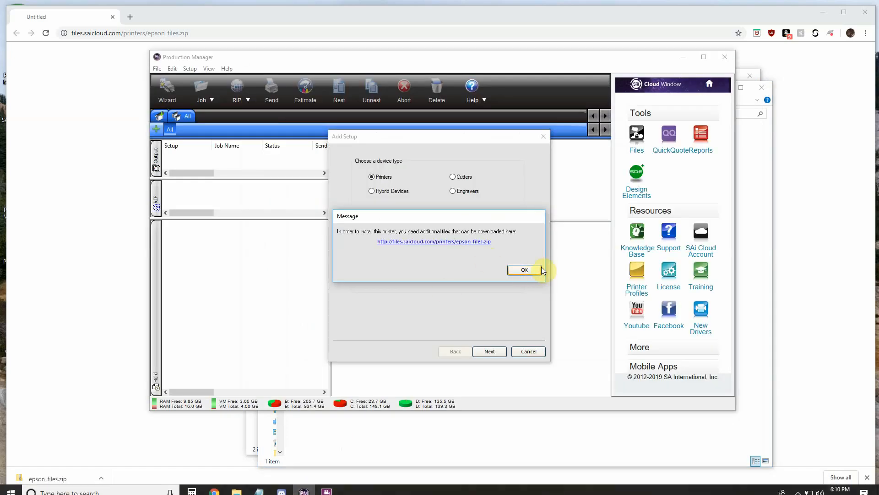
# Step: Dismiss the additional-files message with OK
pyautogui.click(524, 269)
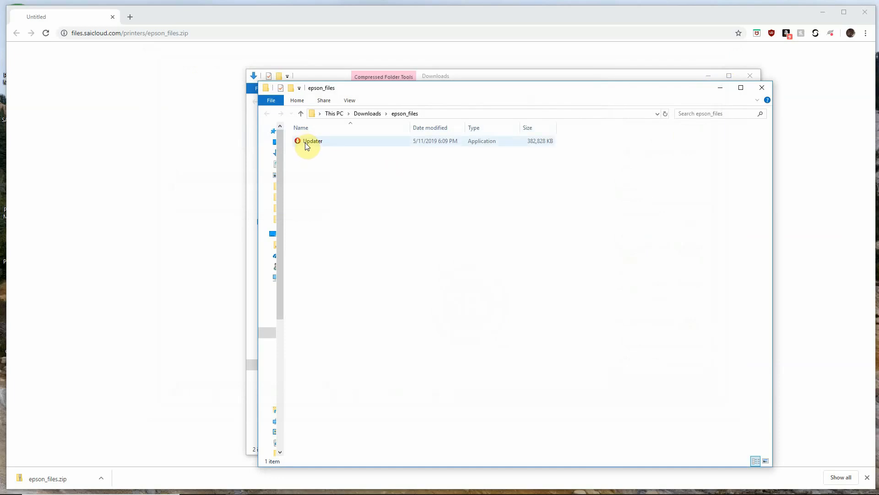
pyautogui.moveTo(312, 141)
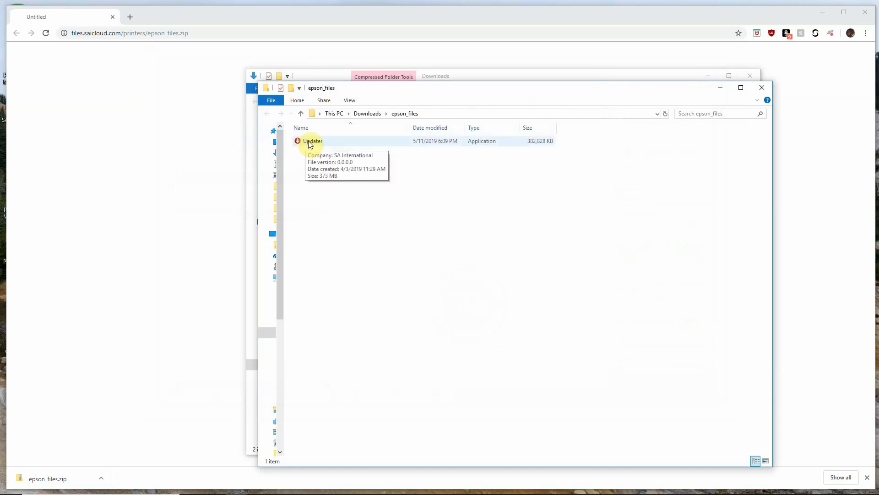
# Step: Launch the Updater installer and keep English as the setup language
pyautogui.doubleClick(312, 141)
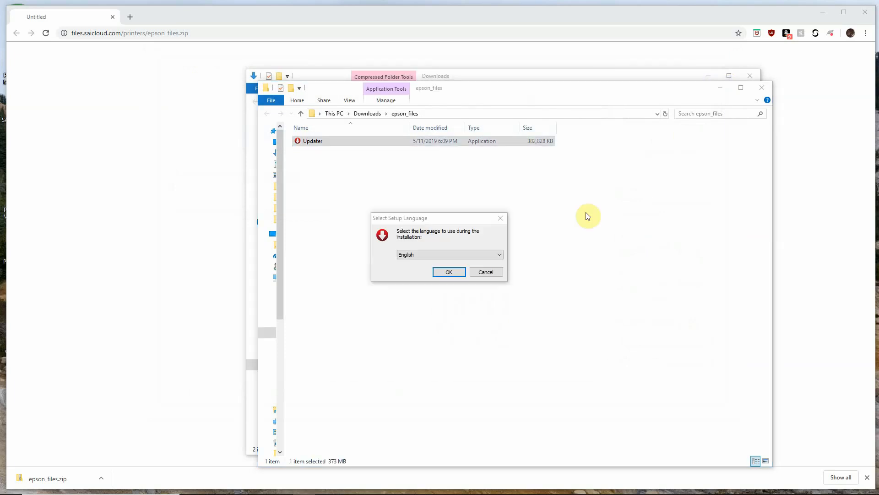
pyautogui.moveTo(364, 273)
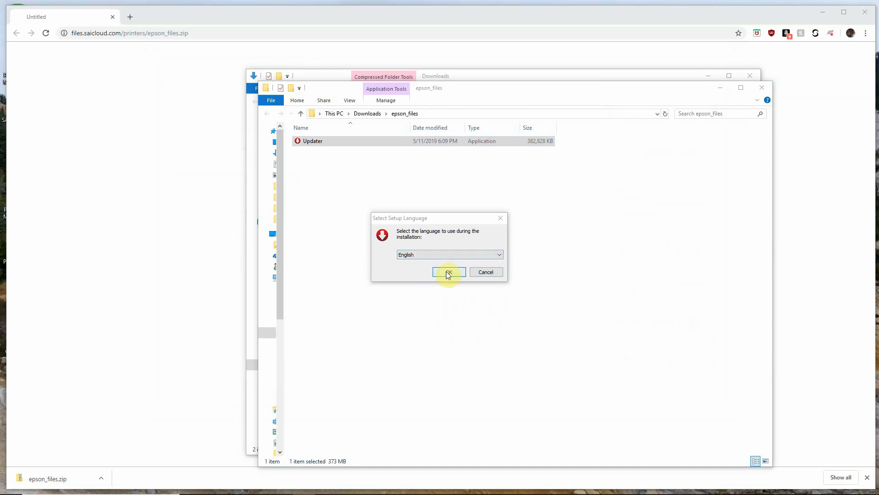
pyautogui.click(448, 272)
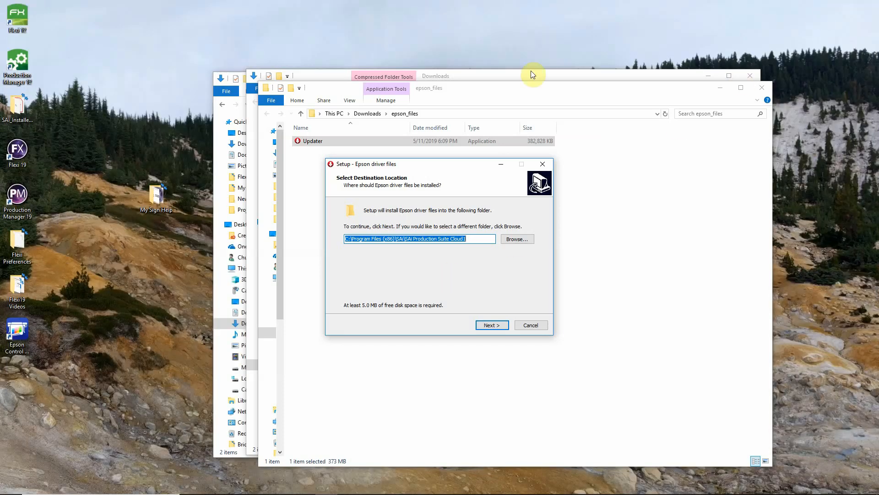
pyautogui.moveTo(26, 153)
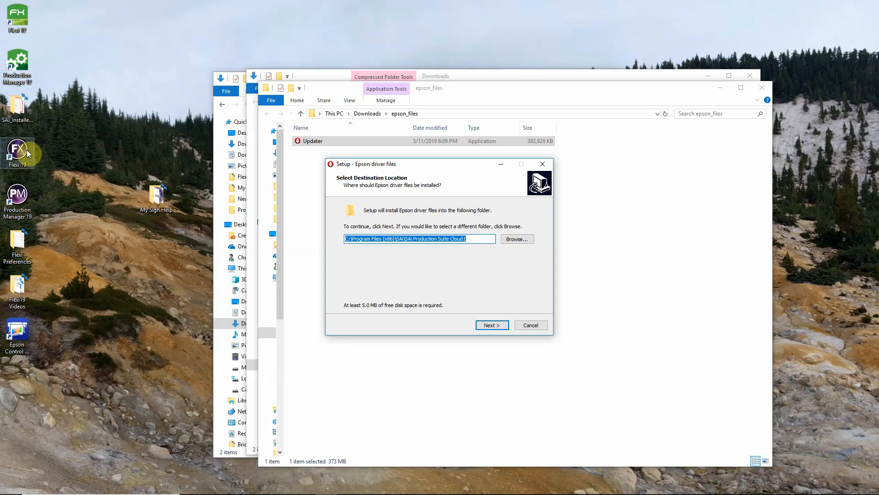
# Step: Bring up the context menu for the Flexi 19 desktop shortcut
pyautogui.rightClick(17, 148)
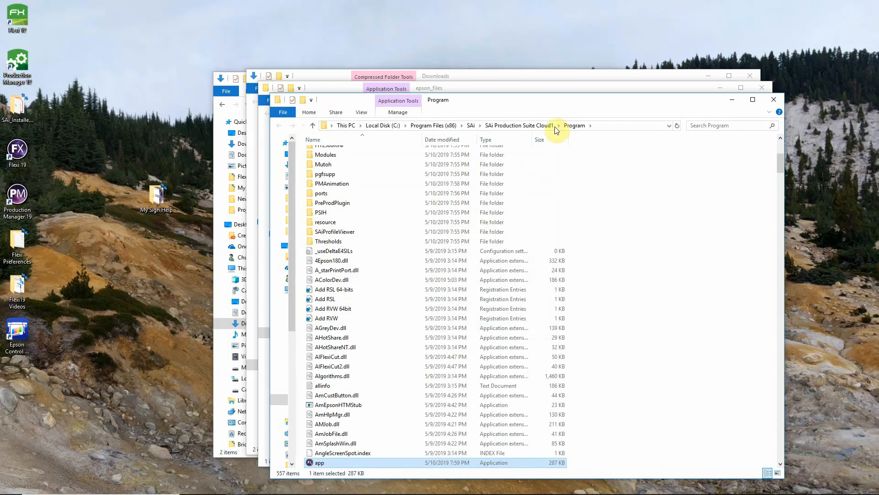
pyautogui.moveTo(500, 132)
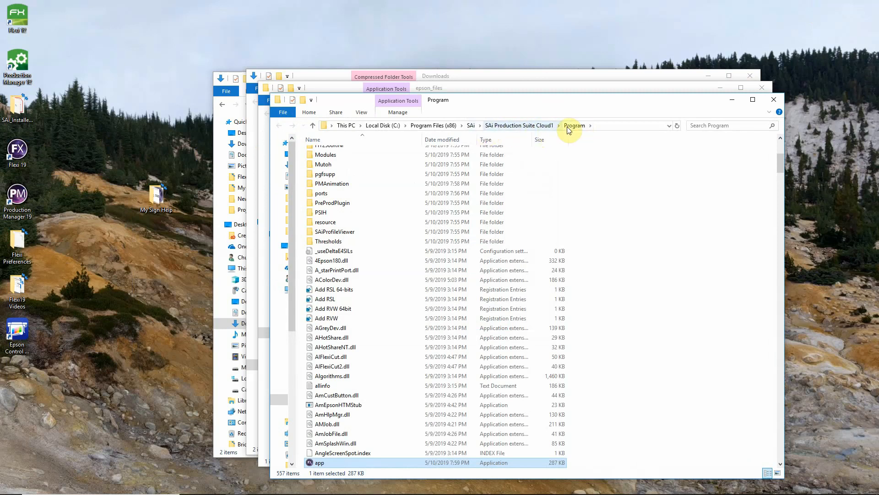
pyautogui.moveTo(488, 134)
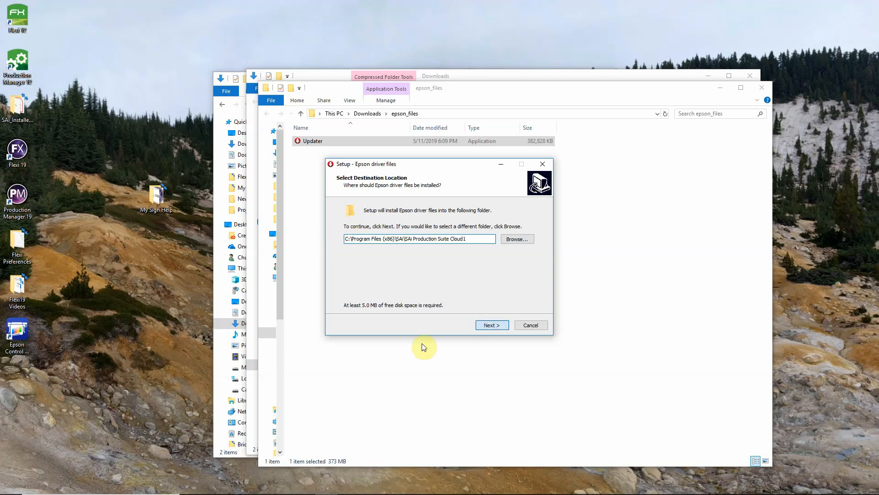
# Step: Install the Epson driver files to the default SAi Production Suite Cloud folder, finish, and close the epson_files window
pyautogui.click(491, 325)
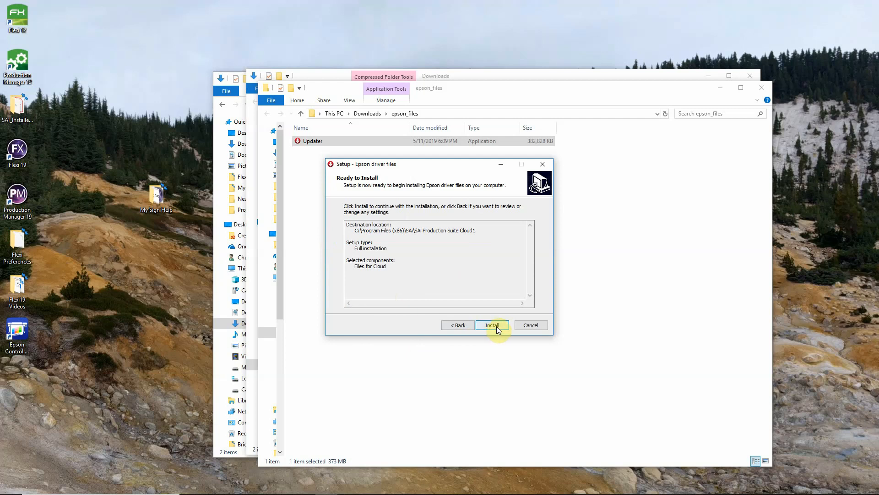
pyautogui.click(492, 325)
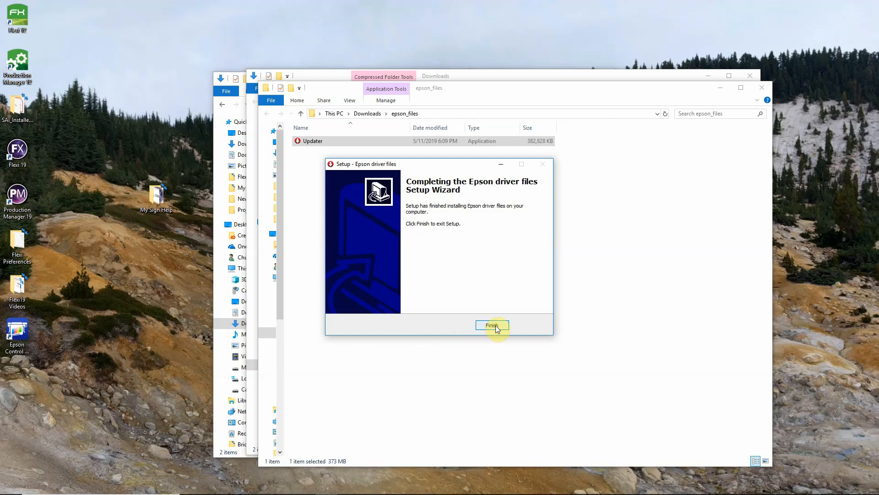
pyautogui.click(492, 325)
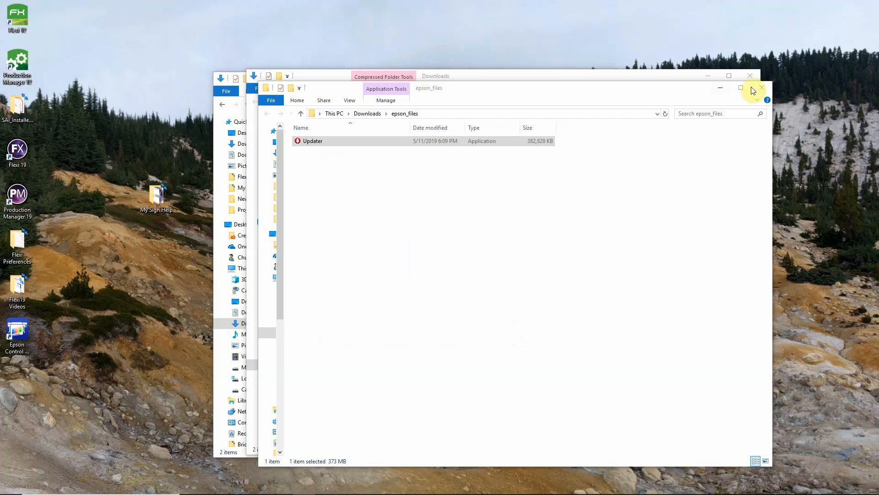
pyautogui.click(750, 76)
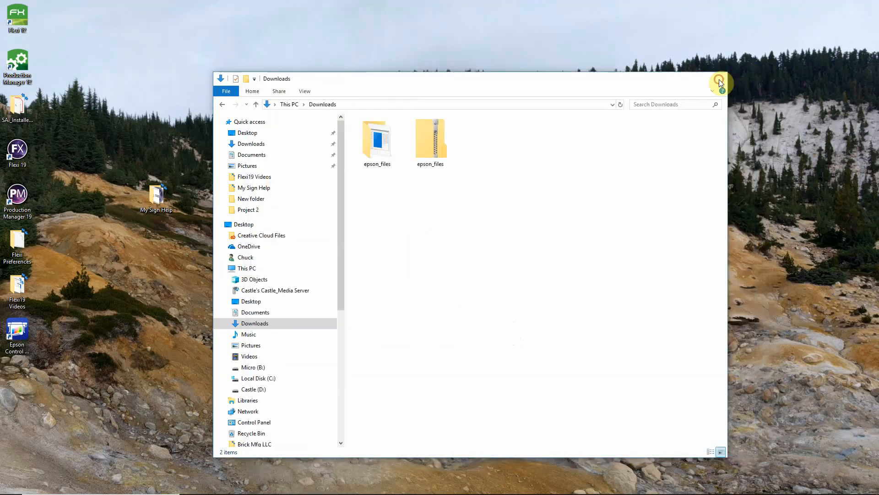
# Step: Close Downloads, relaunch Production Manager 19, cancel the startup setup and begin adding a new device
pyautogui.click(720, 83)
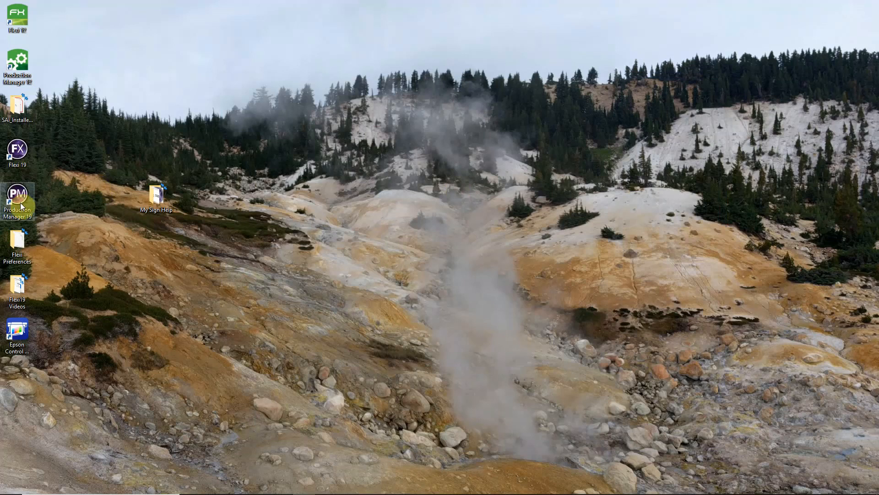
pyautogui.doubleClick(17, 194)
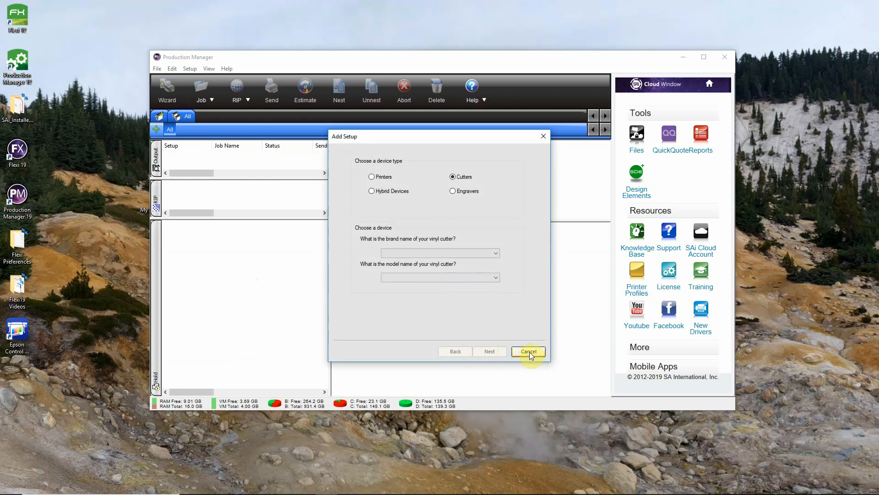
pyautogui.click(528, 351)
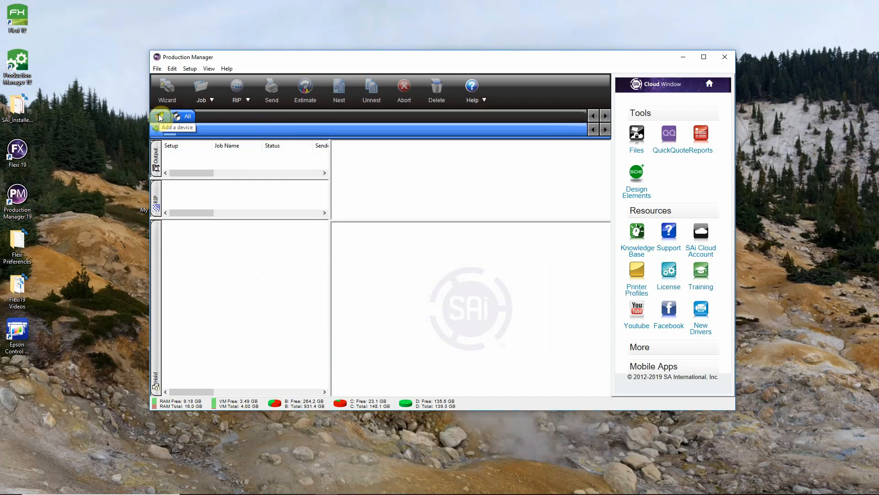
pyautogui.click(160, 117)
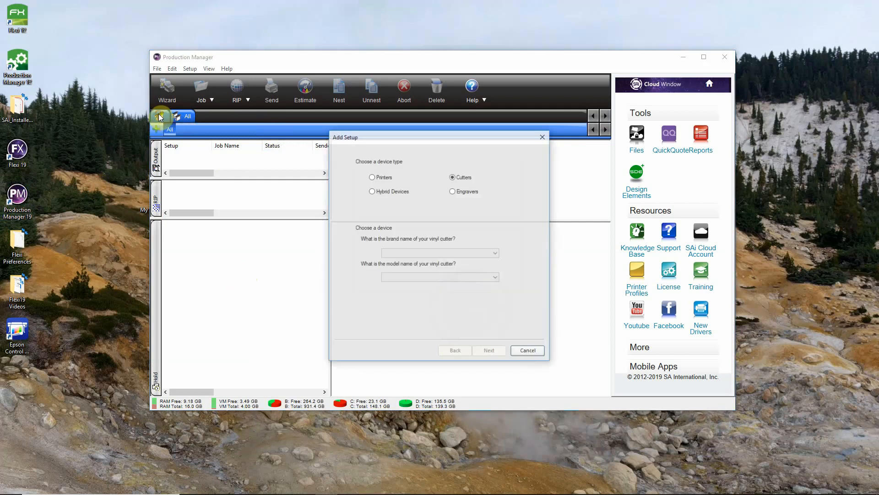
# Step: Select Printers with the Epson SC-P800 model and continue to the communication settings
pyautogui.click(371, 177)
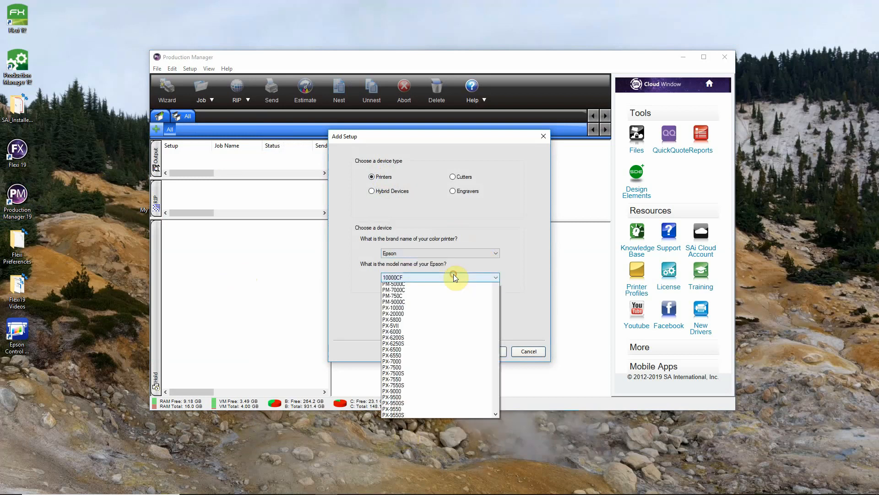
pyautogui.moveTo(495, 288); pyautogui.dragTo(496, 330)
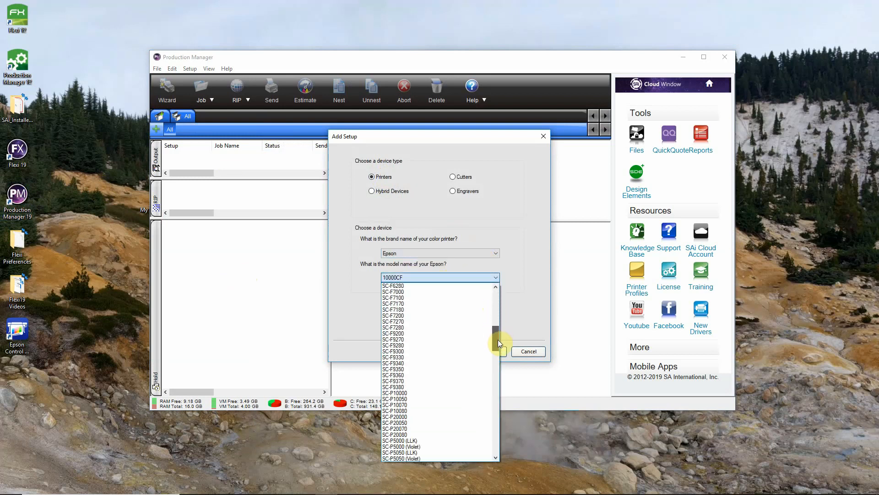
pyautogui.scroll(-3)
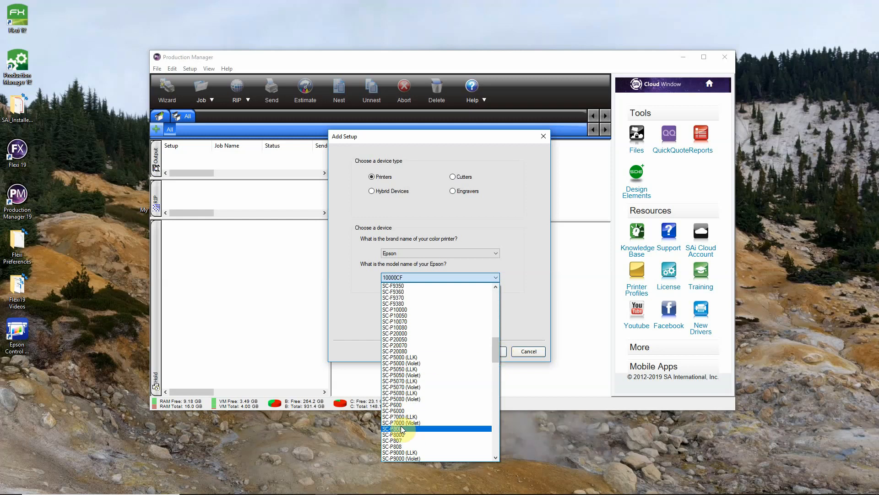
pyautogui.click(391, 429)
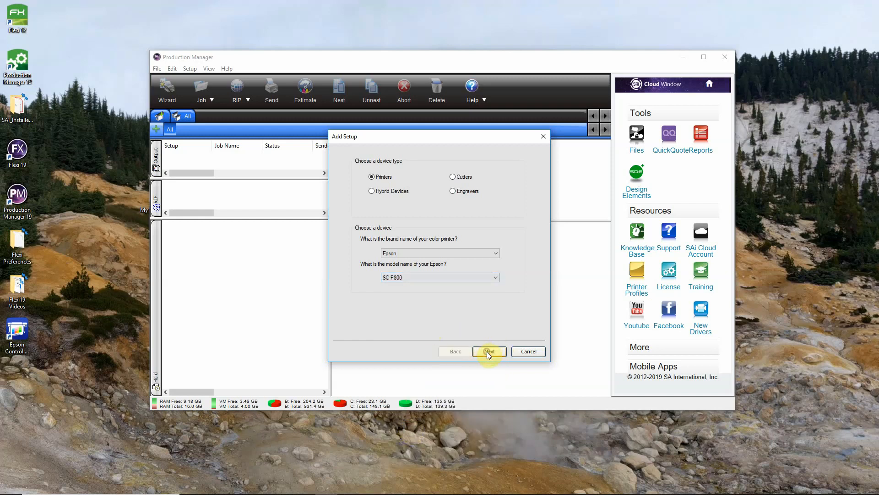
pyautogui.click(488, 350)
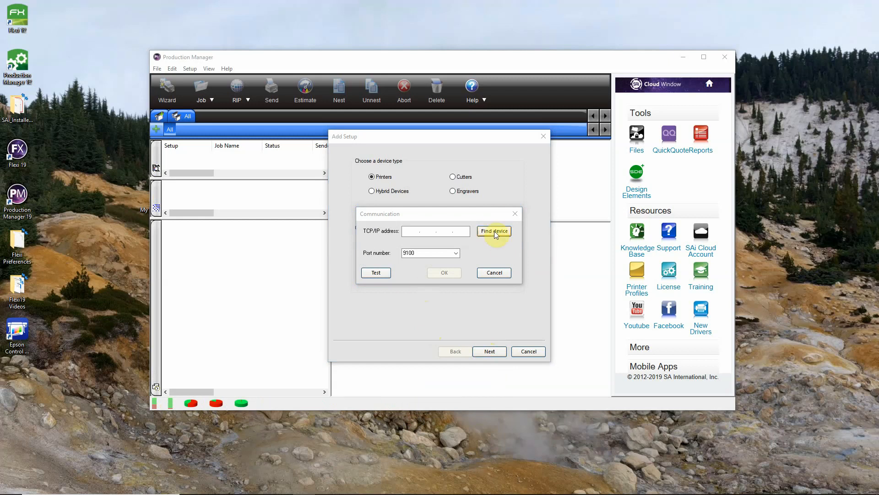
# Step: Try Find device, then enter TCP/IP address 192.168.2.15 on port 9100 and accept it
pyautogui.click(494, 231)
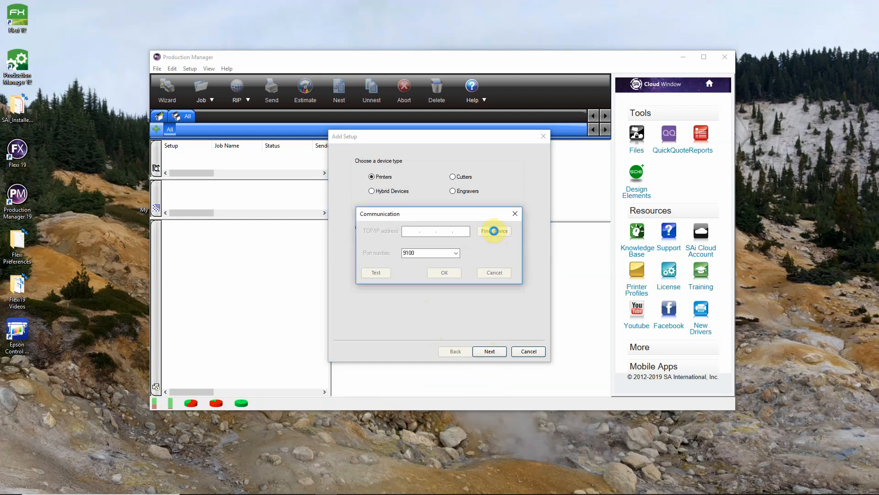
pyautogui.click(494, 231)
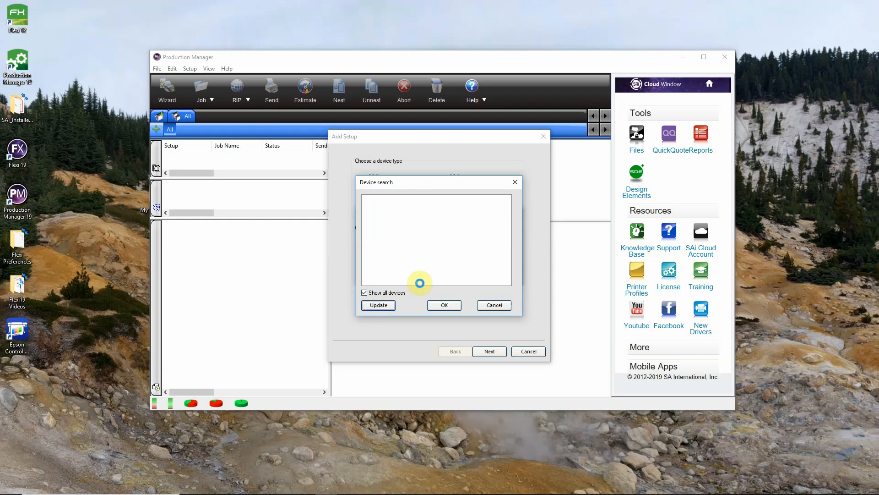
pyautogui.click(493, 305)
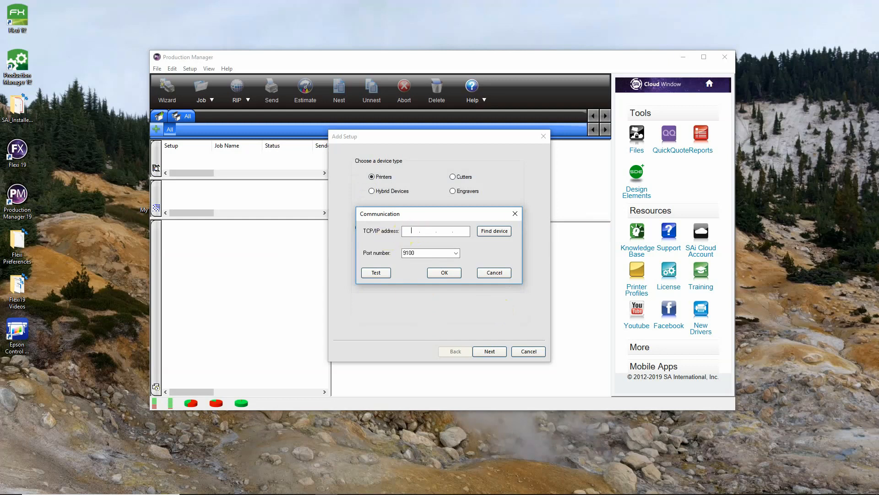
pyautogui.write('192.168')
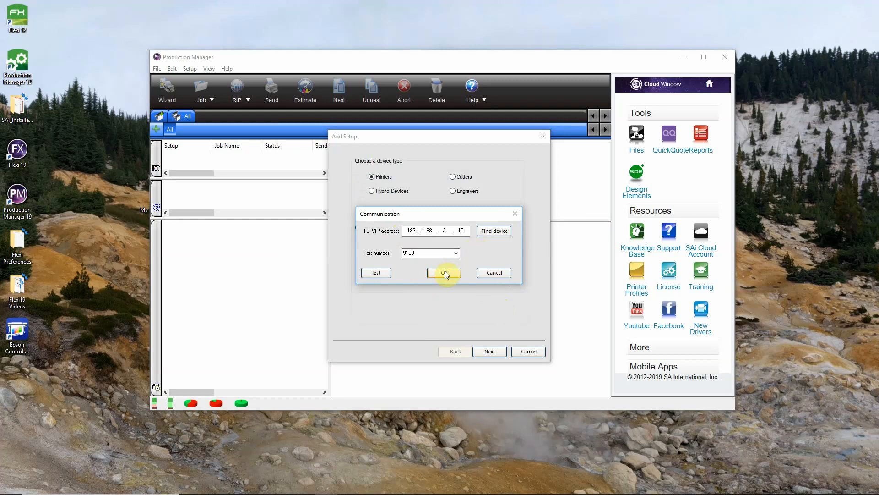
pyautogui.click(444, 273)
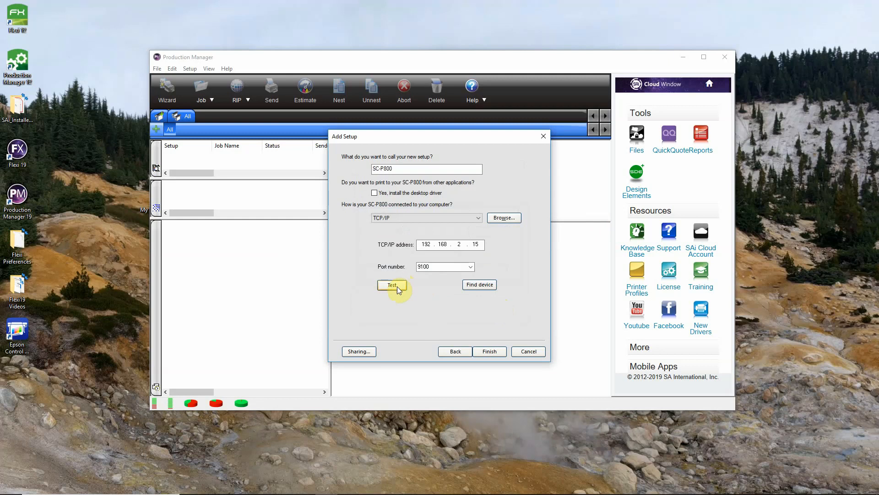
pyautogui.click(392, 285)
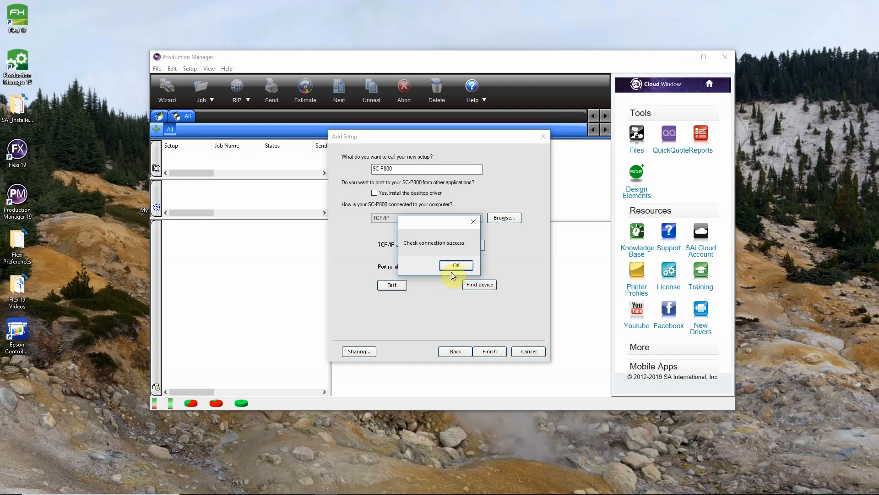
pyautogui.click(456, 265)
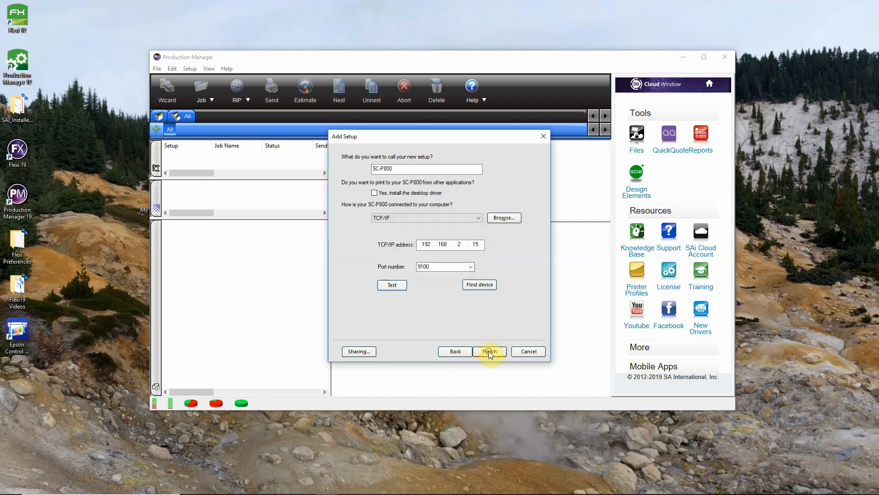
pyautogui.click(489, 350)
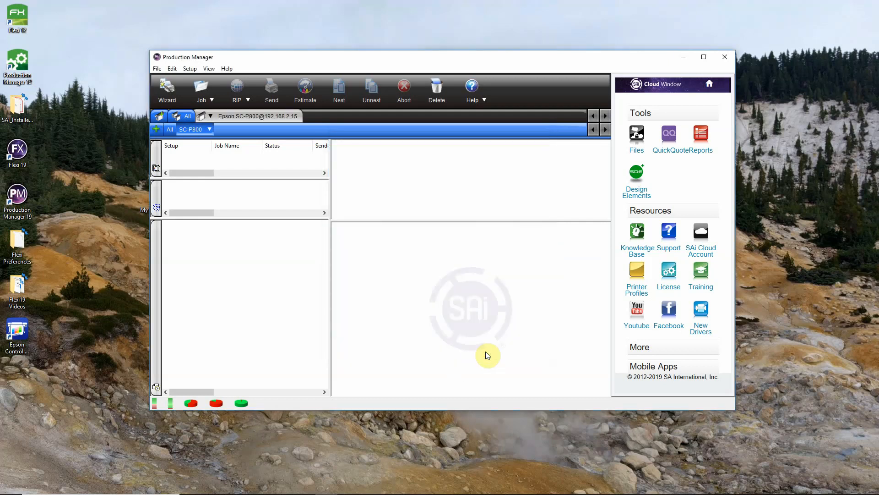